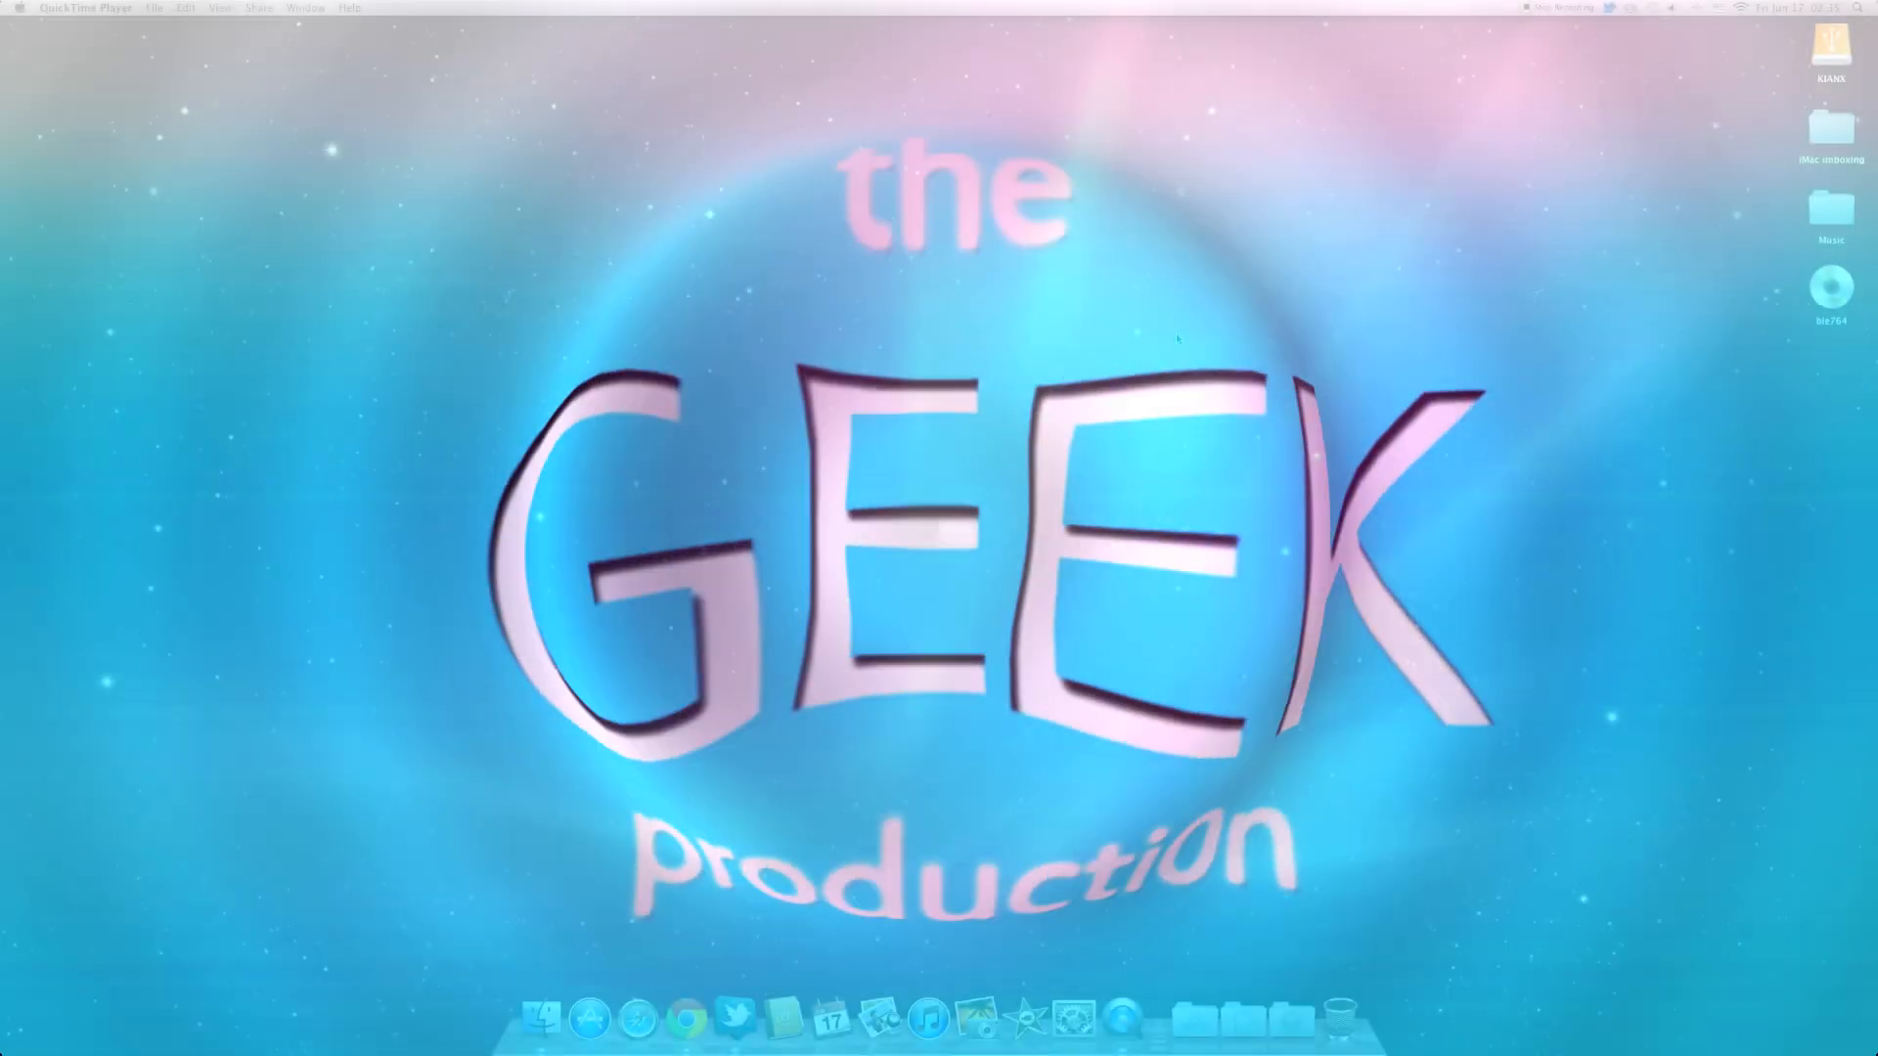
Advance past the introduction and support-software steps, keeping 'Create or remove a Windows partition'.
text(quick)
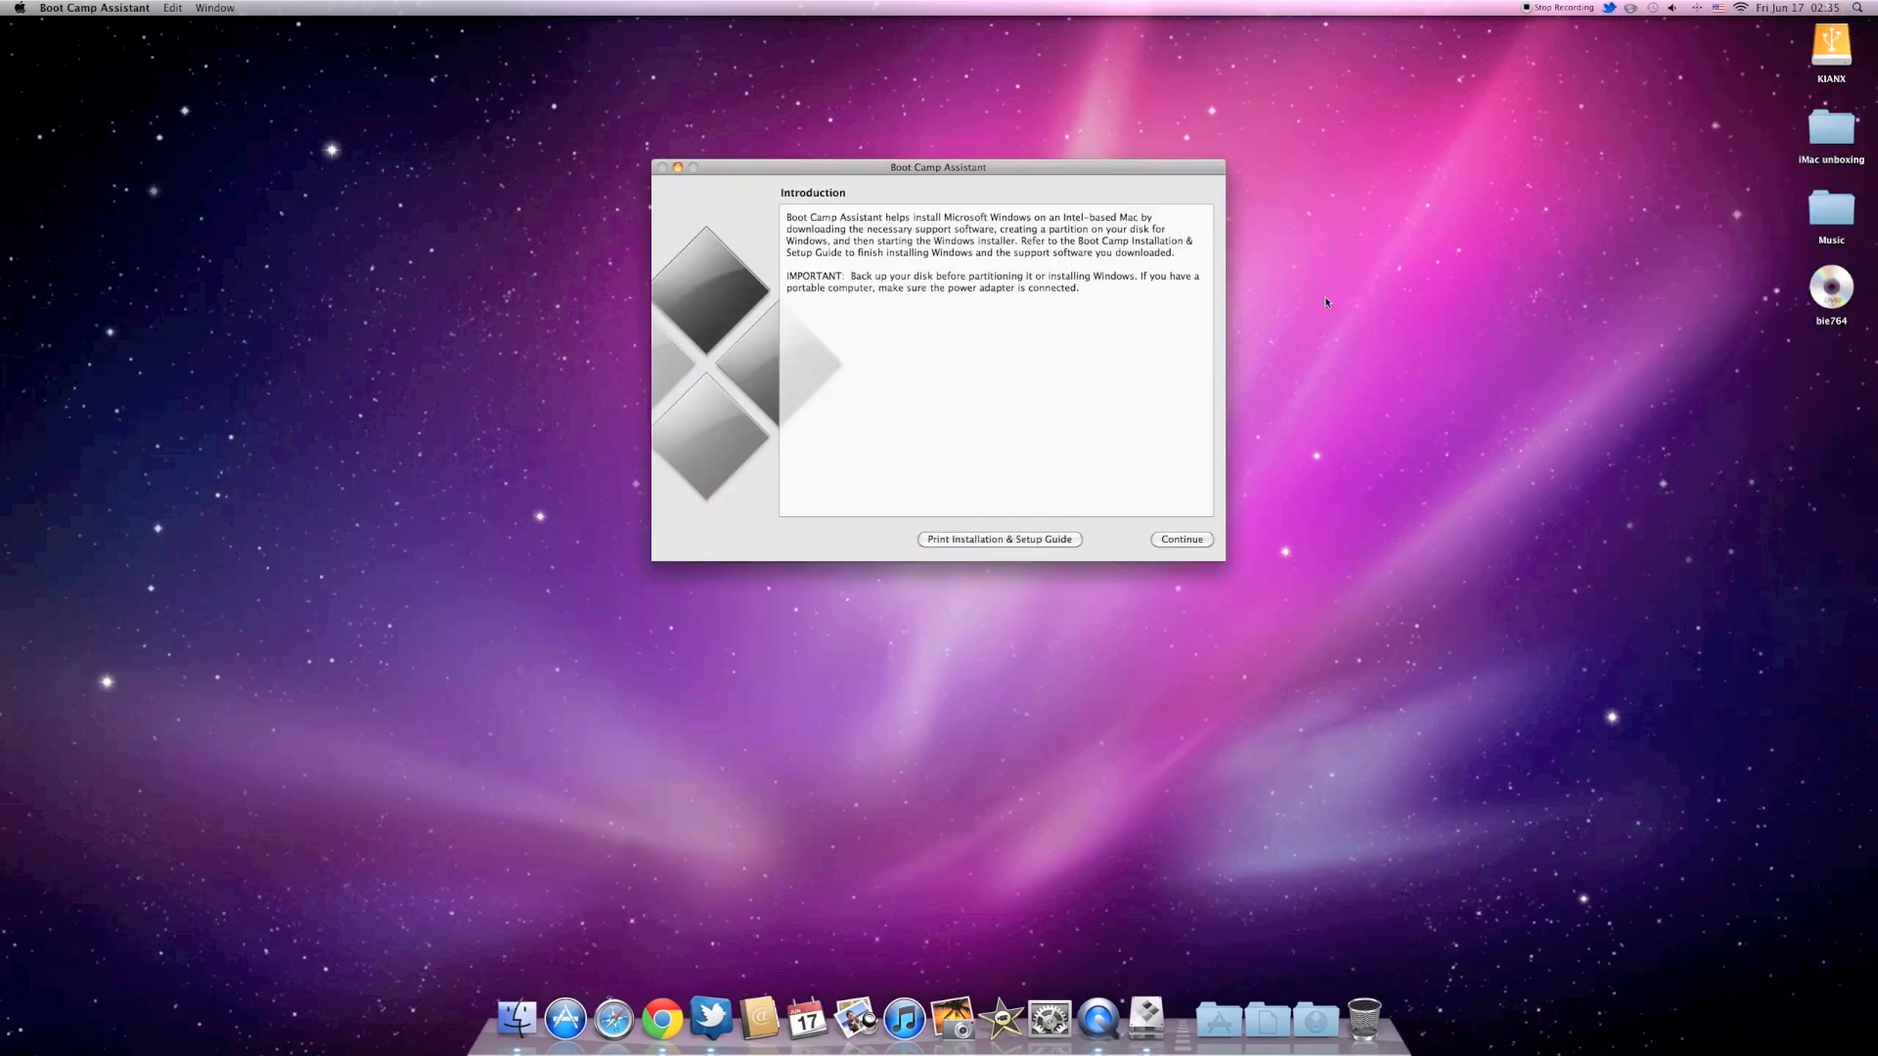
click(1180, 540)
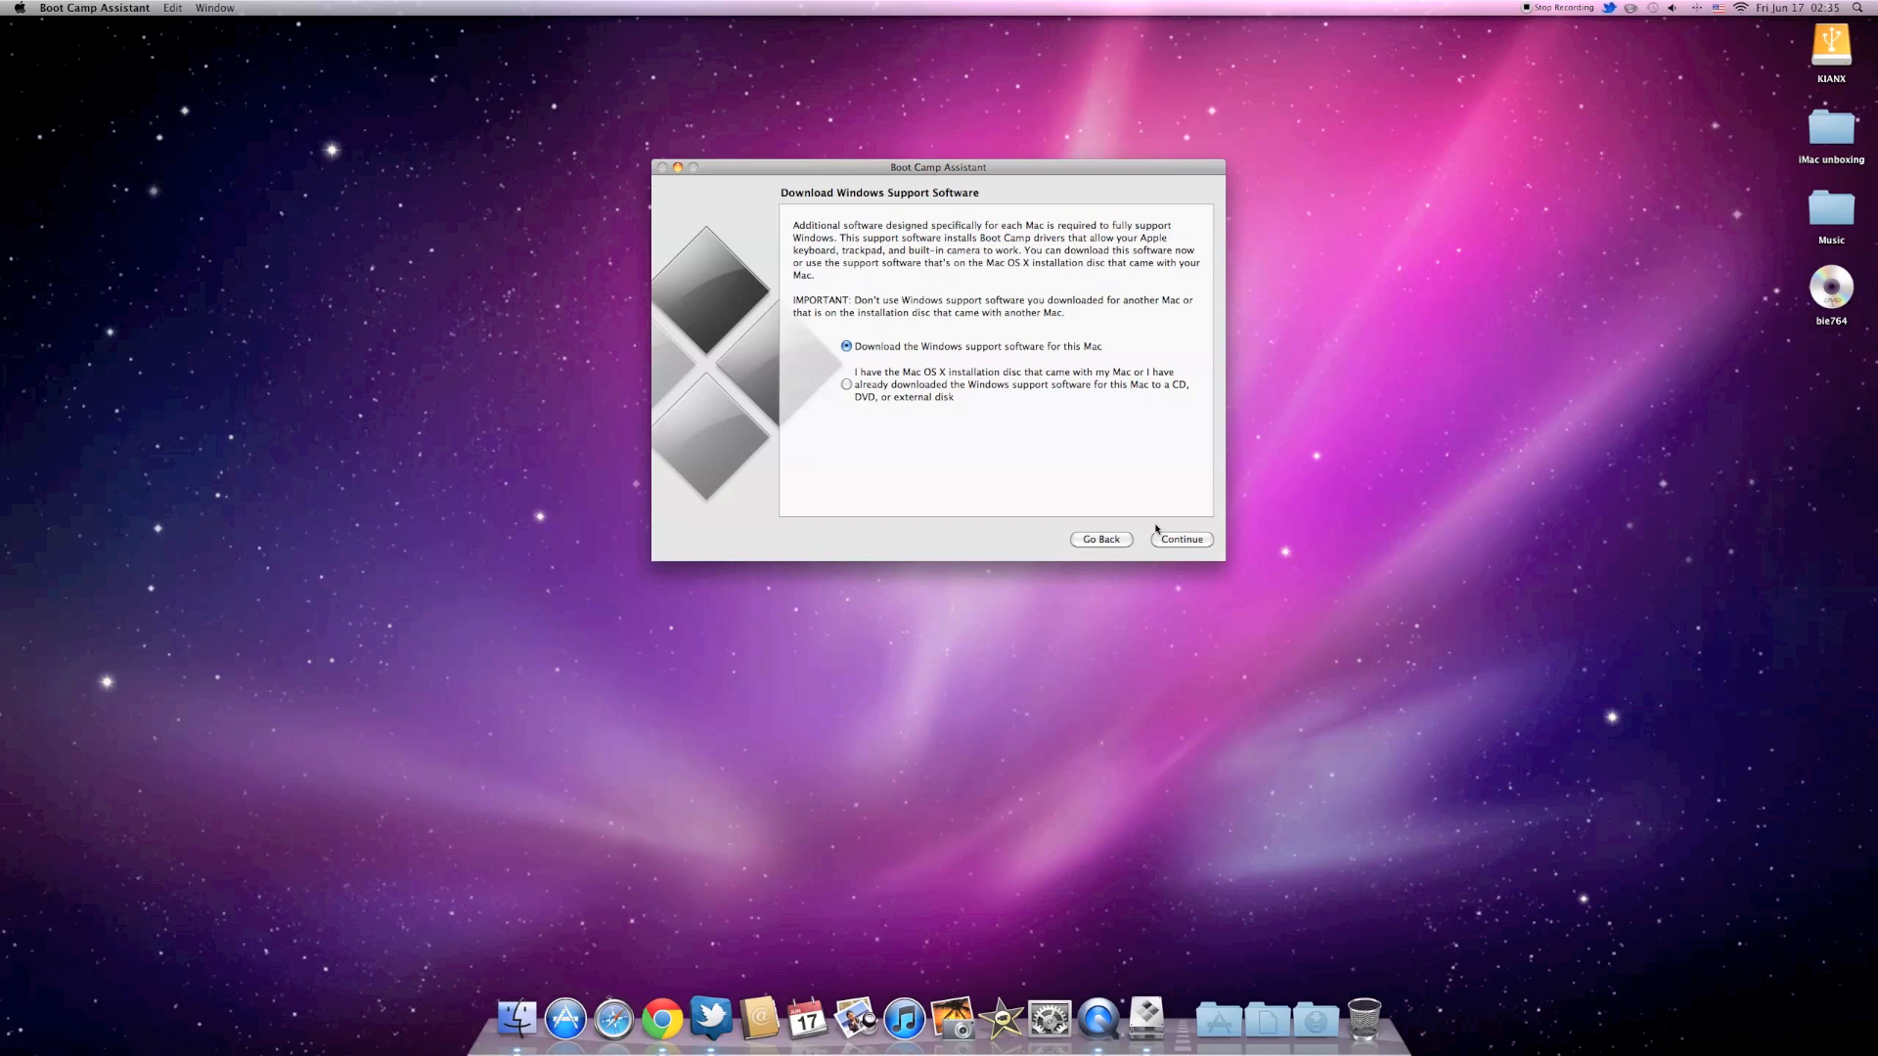
click(847, 383)
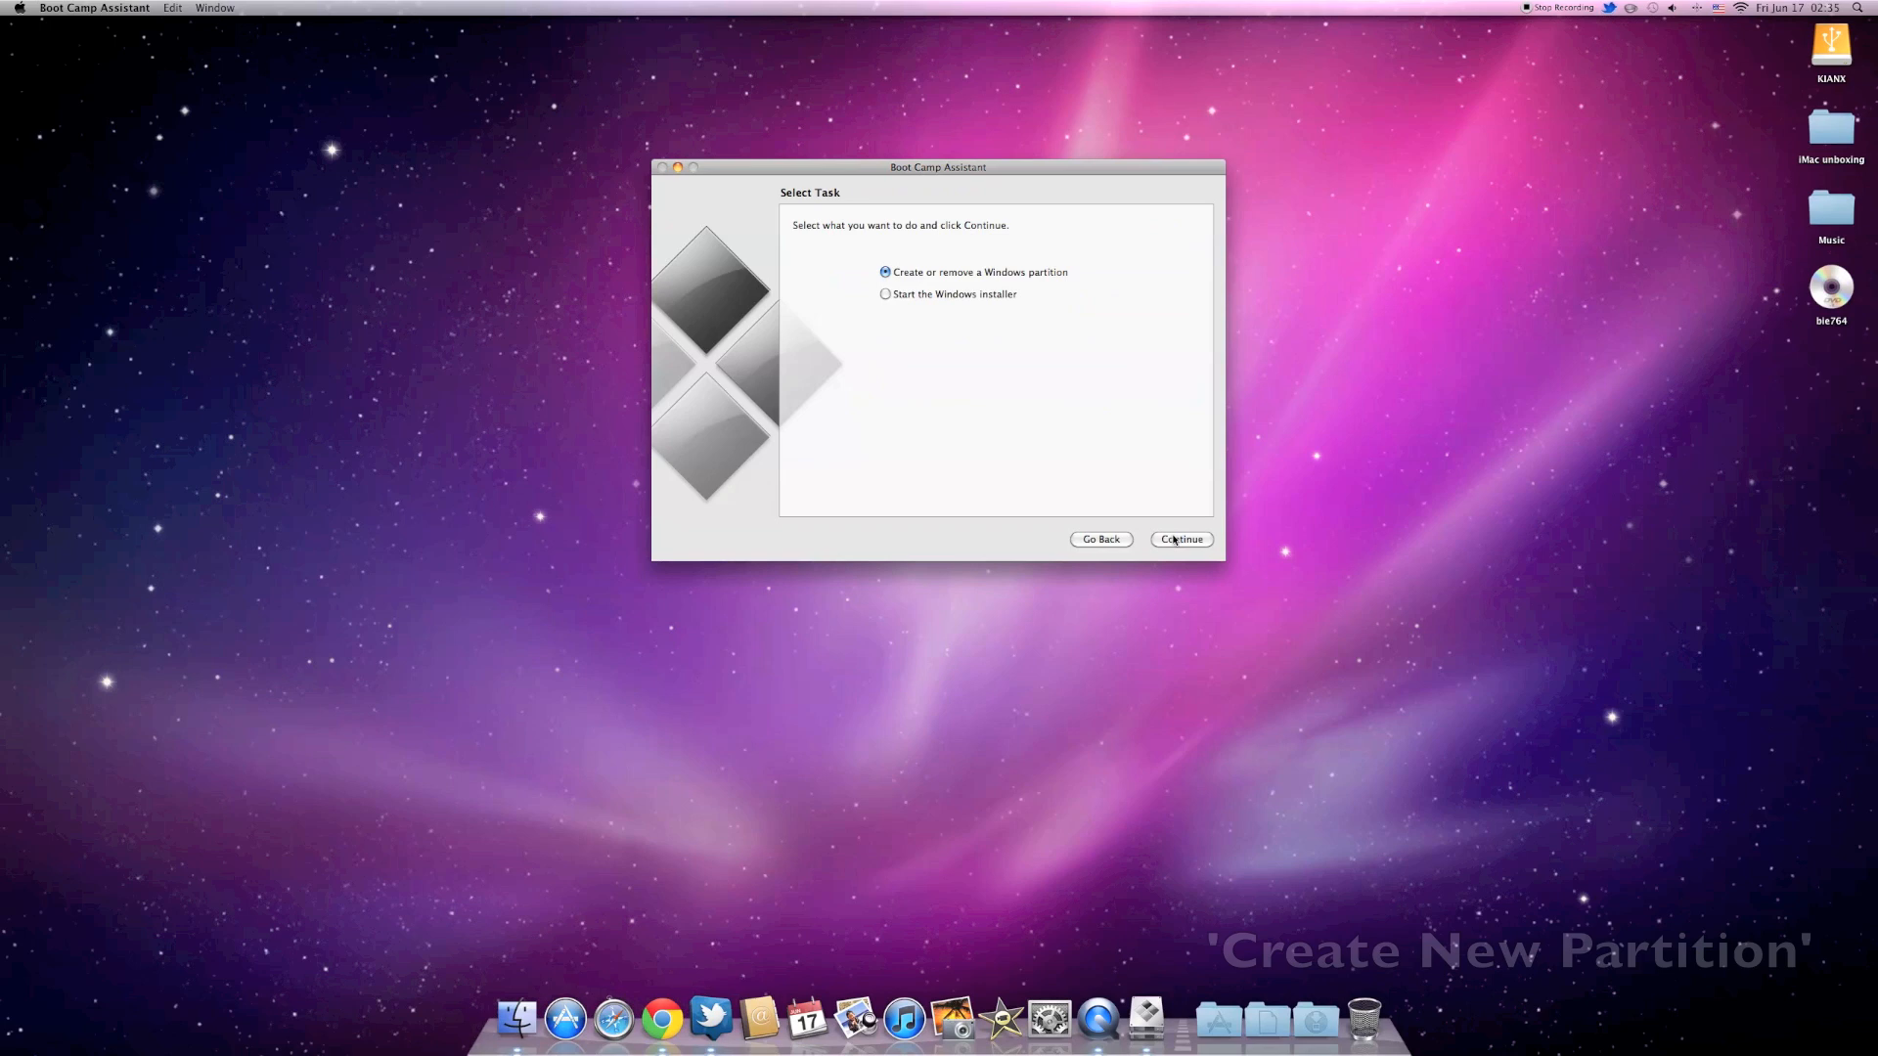
mouse_move(1068, 397)
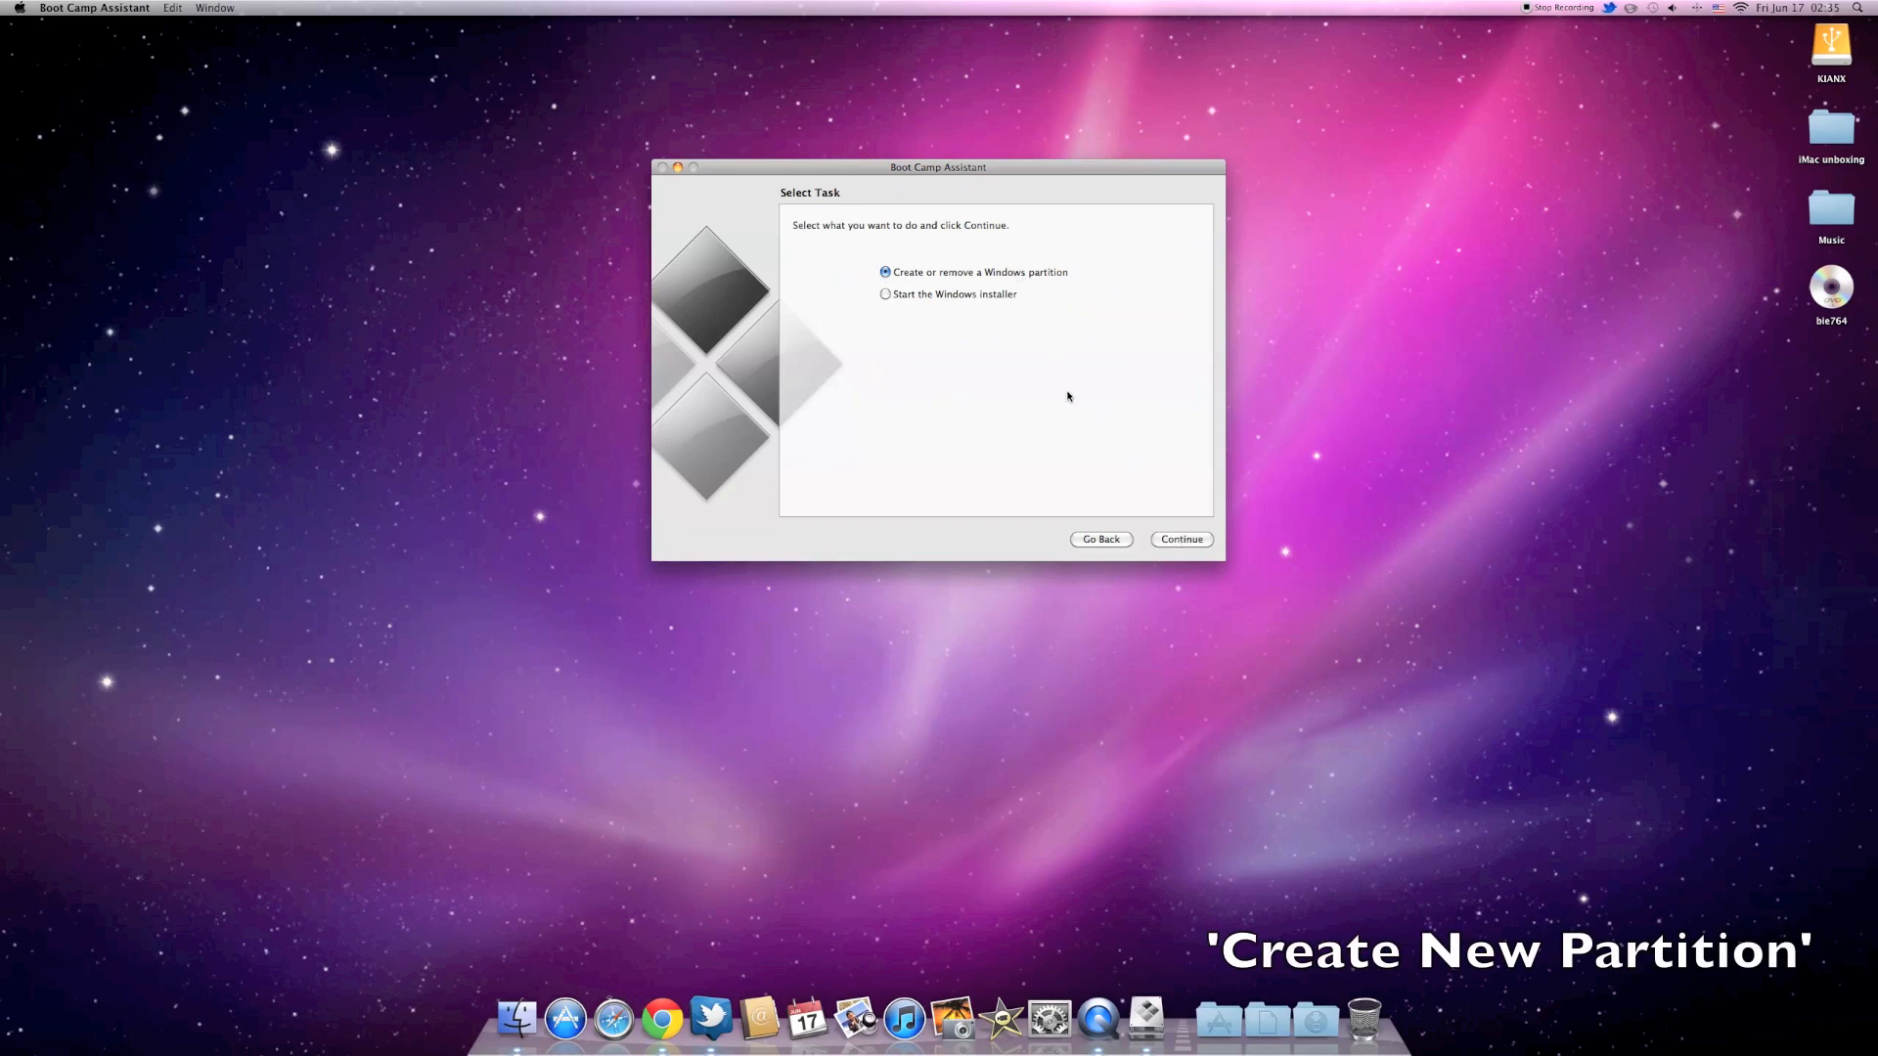
click(1180, 540)
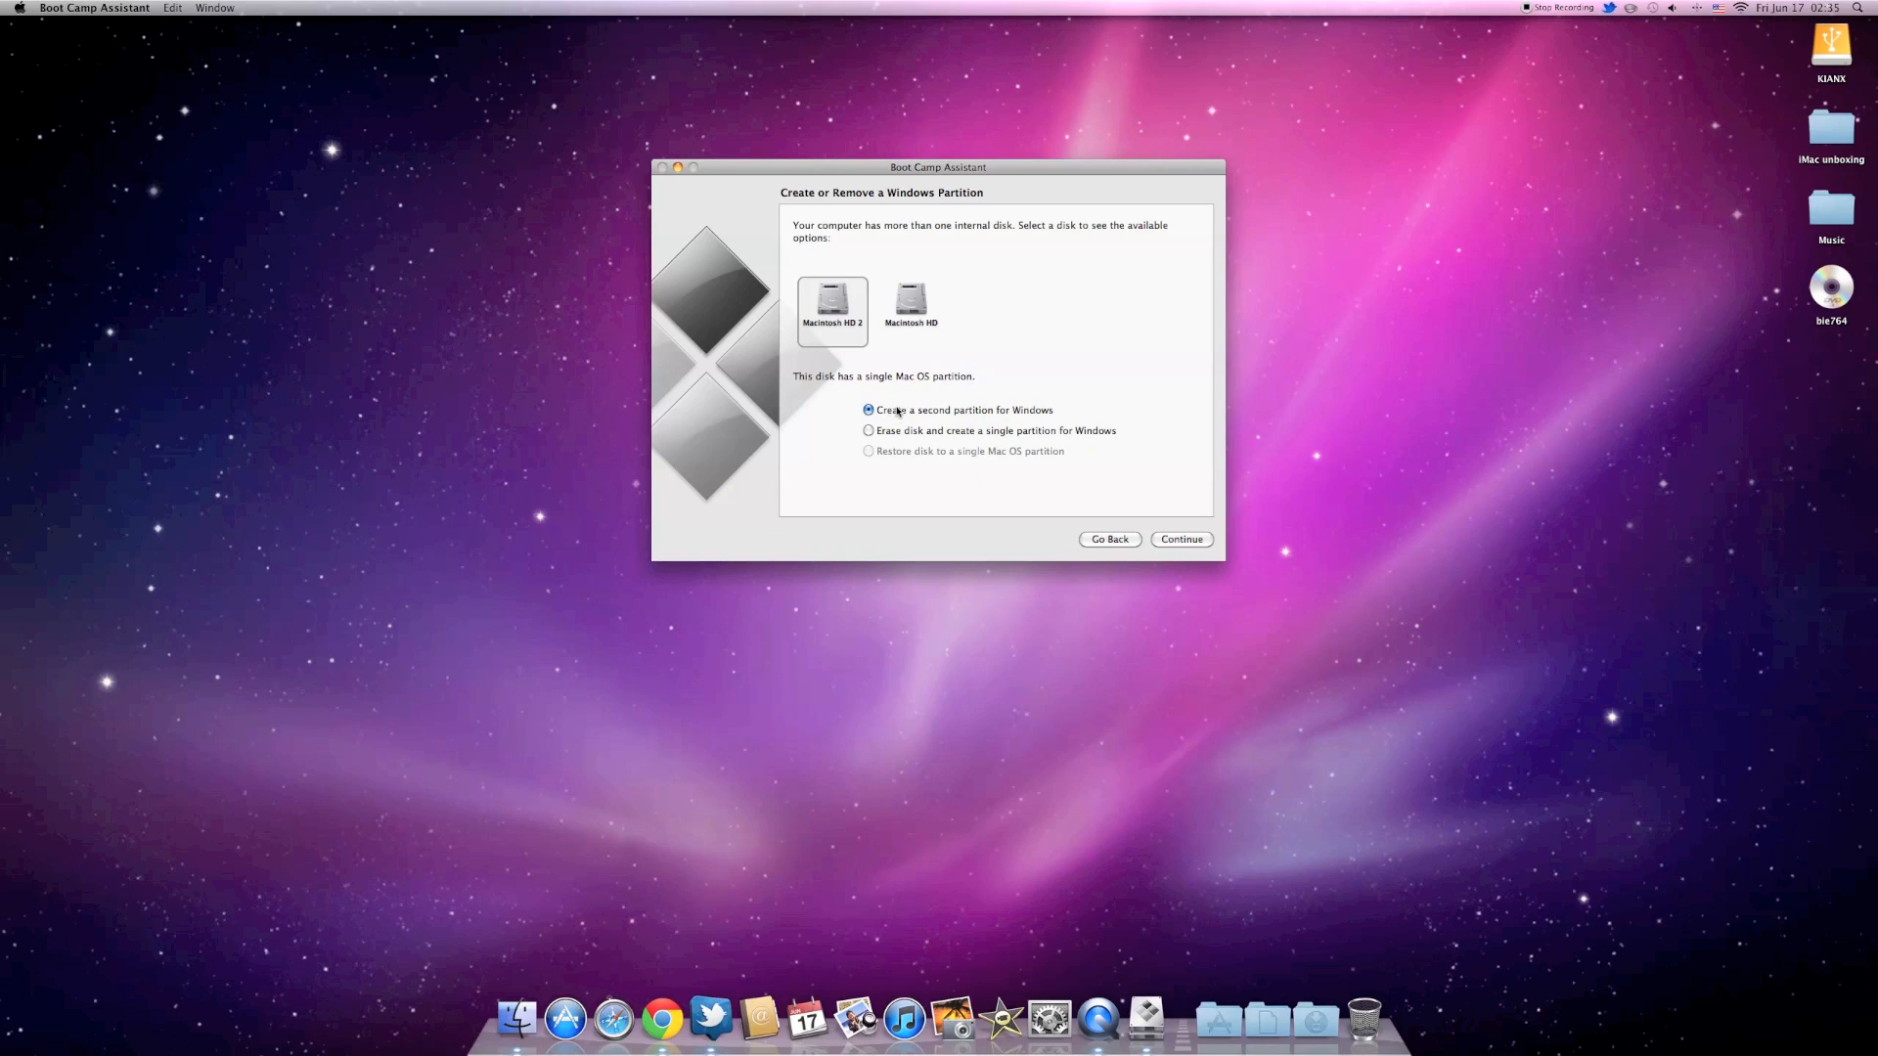
Accept the Windows partition size and partition the internal disk.
click(1179, 540)
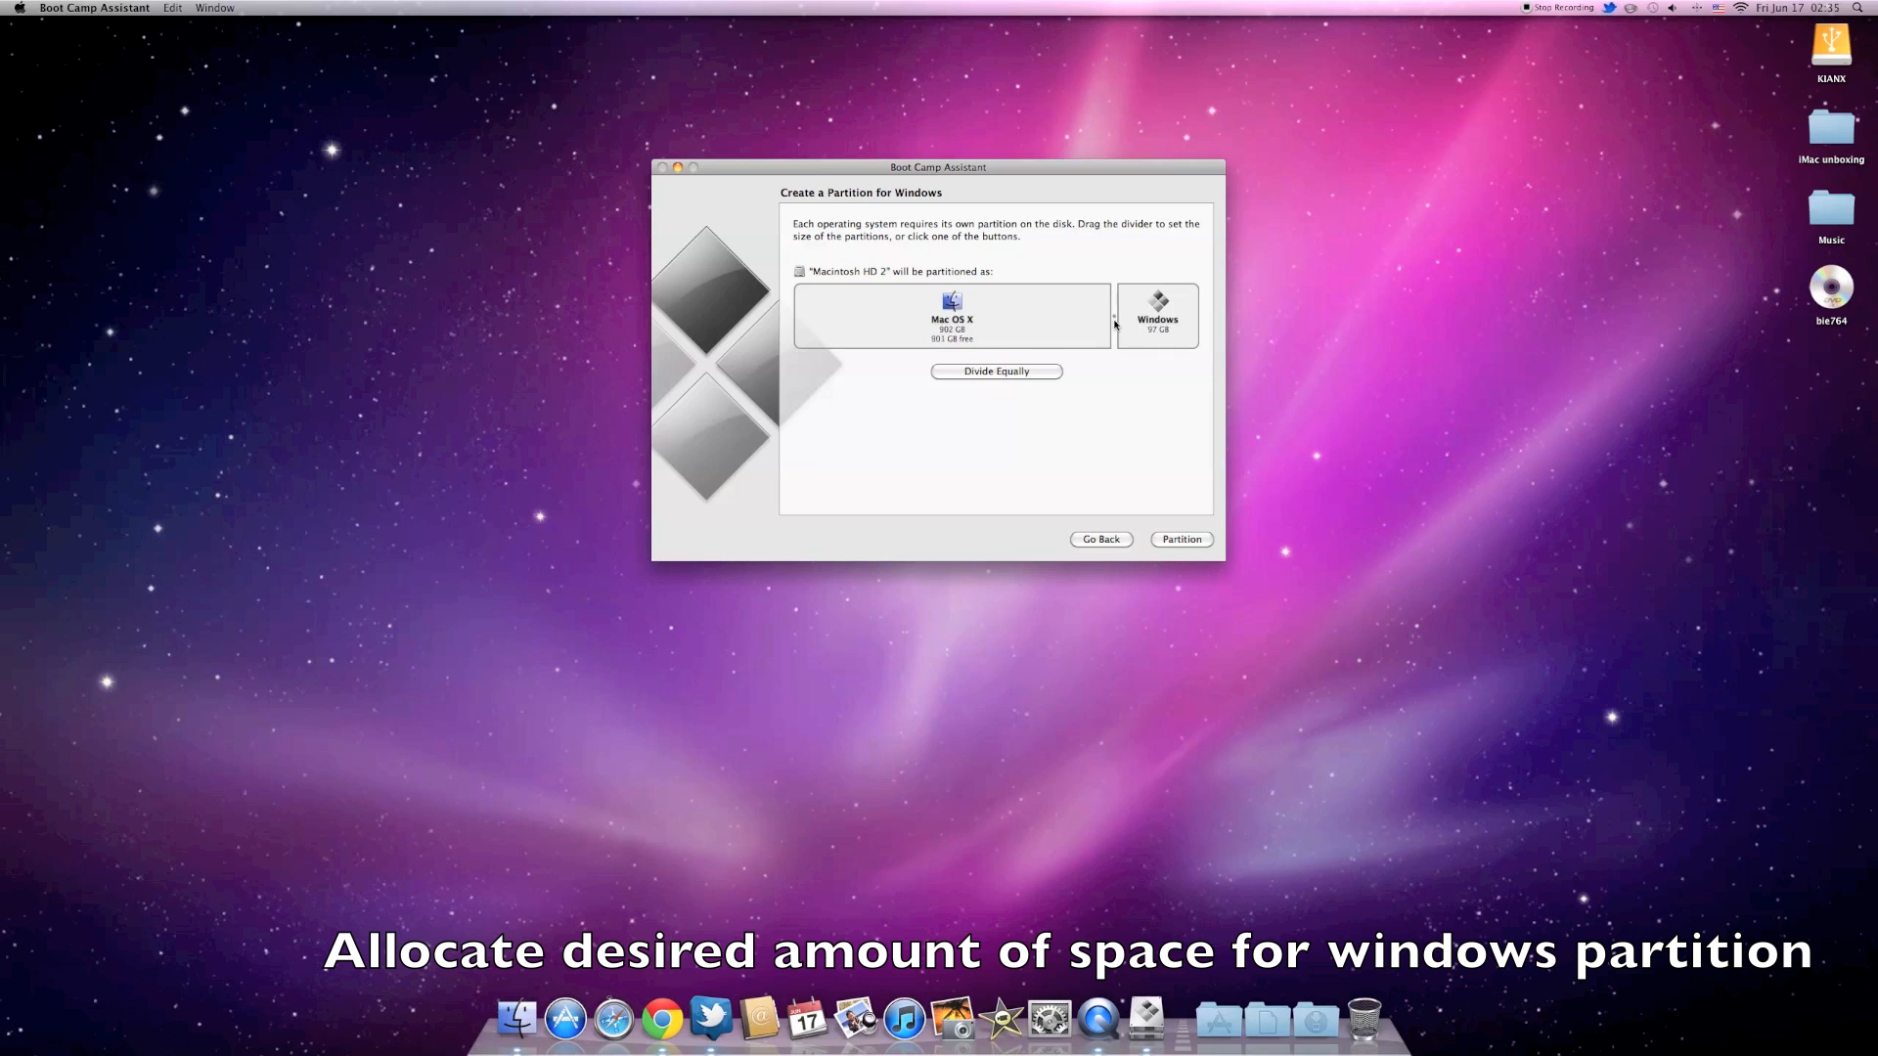
click(1180, 540)
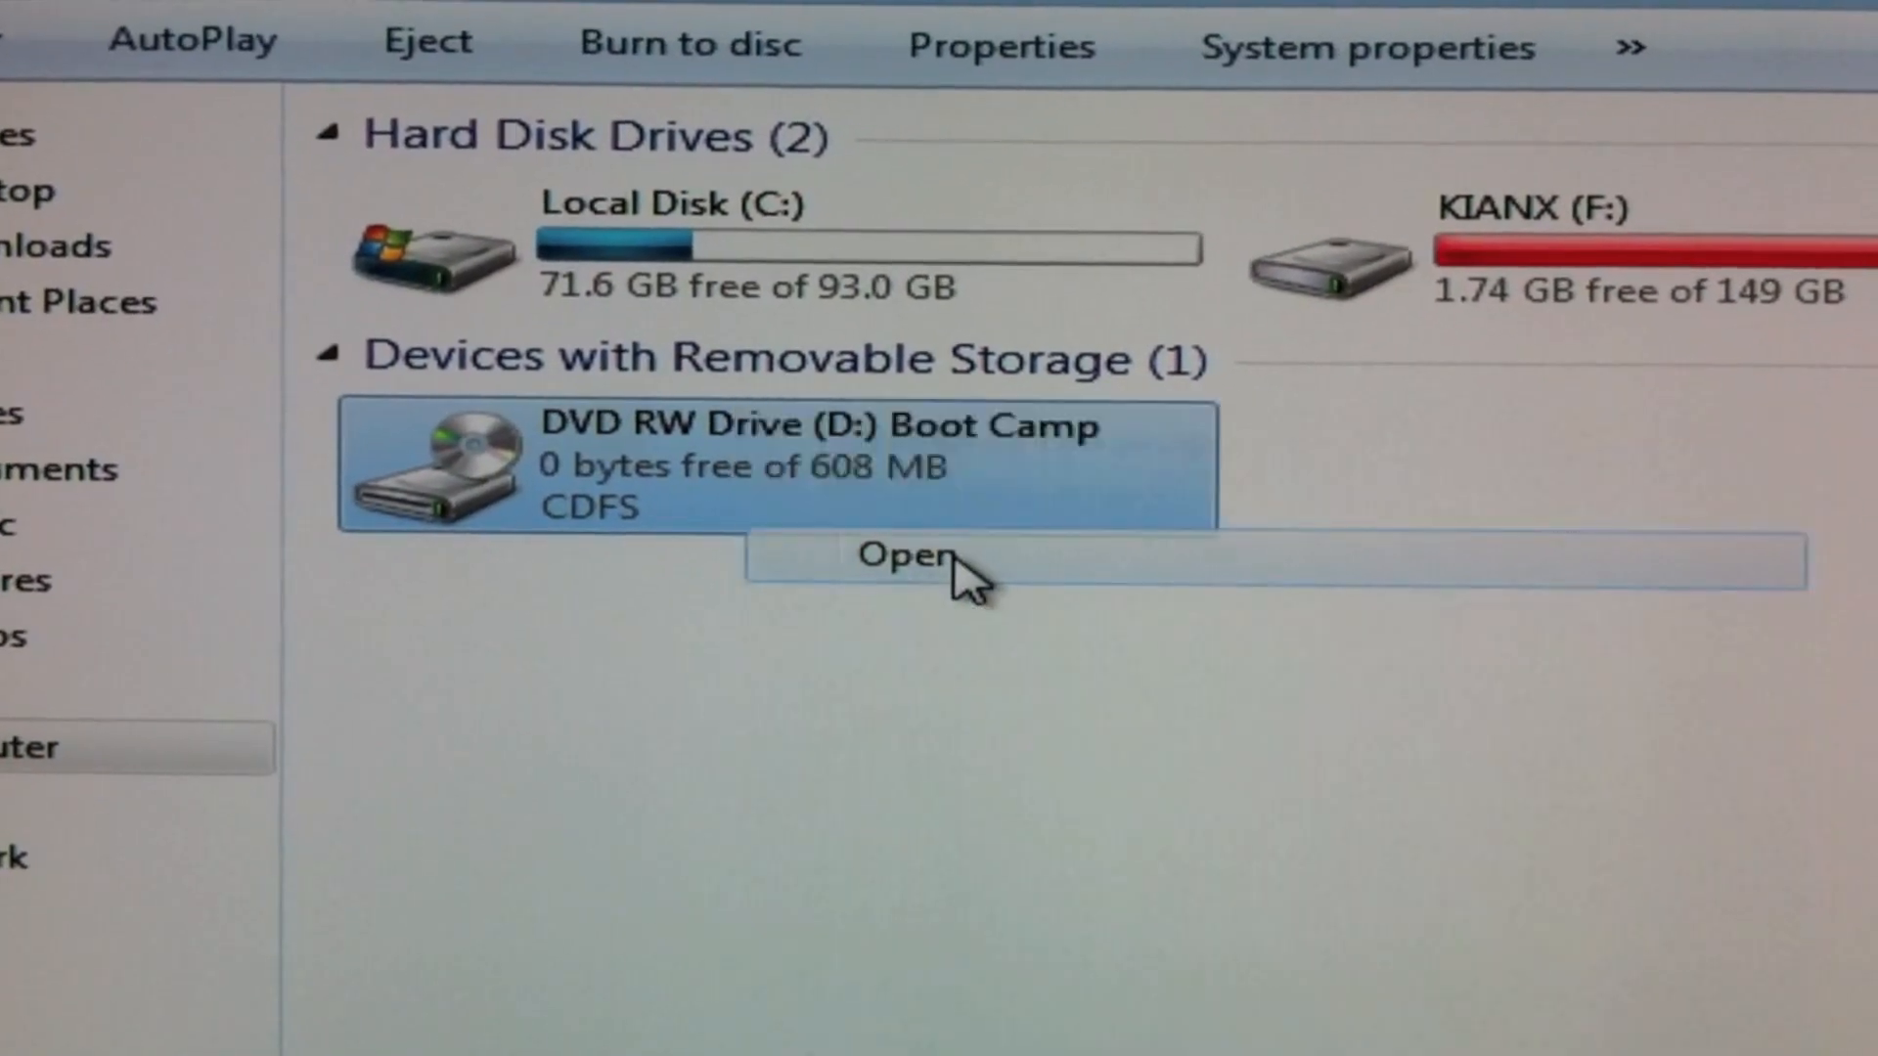
Open the Boot Camp DVD, launch setup and approve the User Account Control prompt.
click(910, 560)
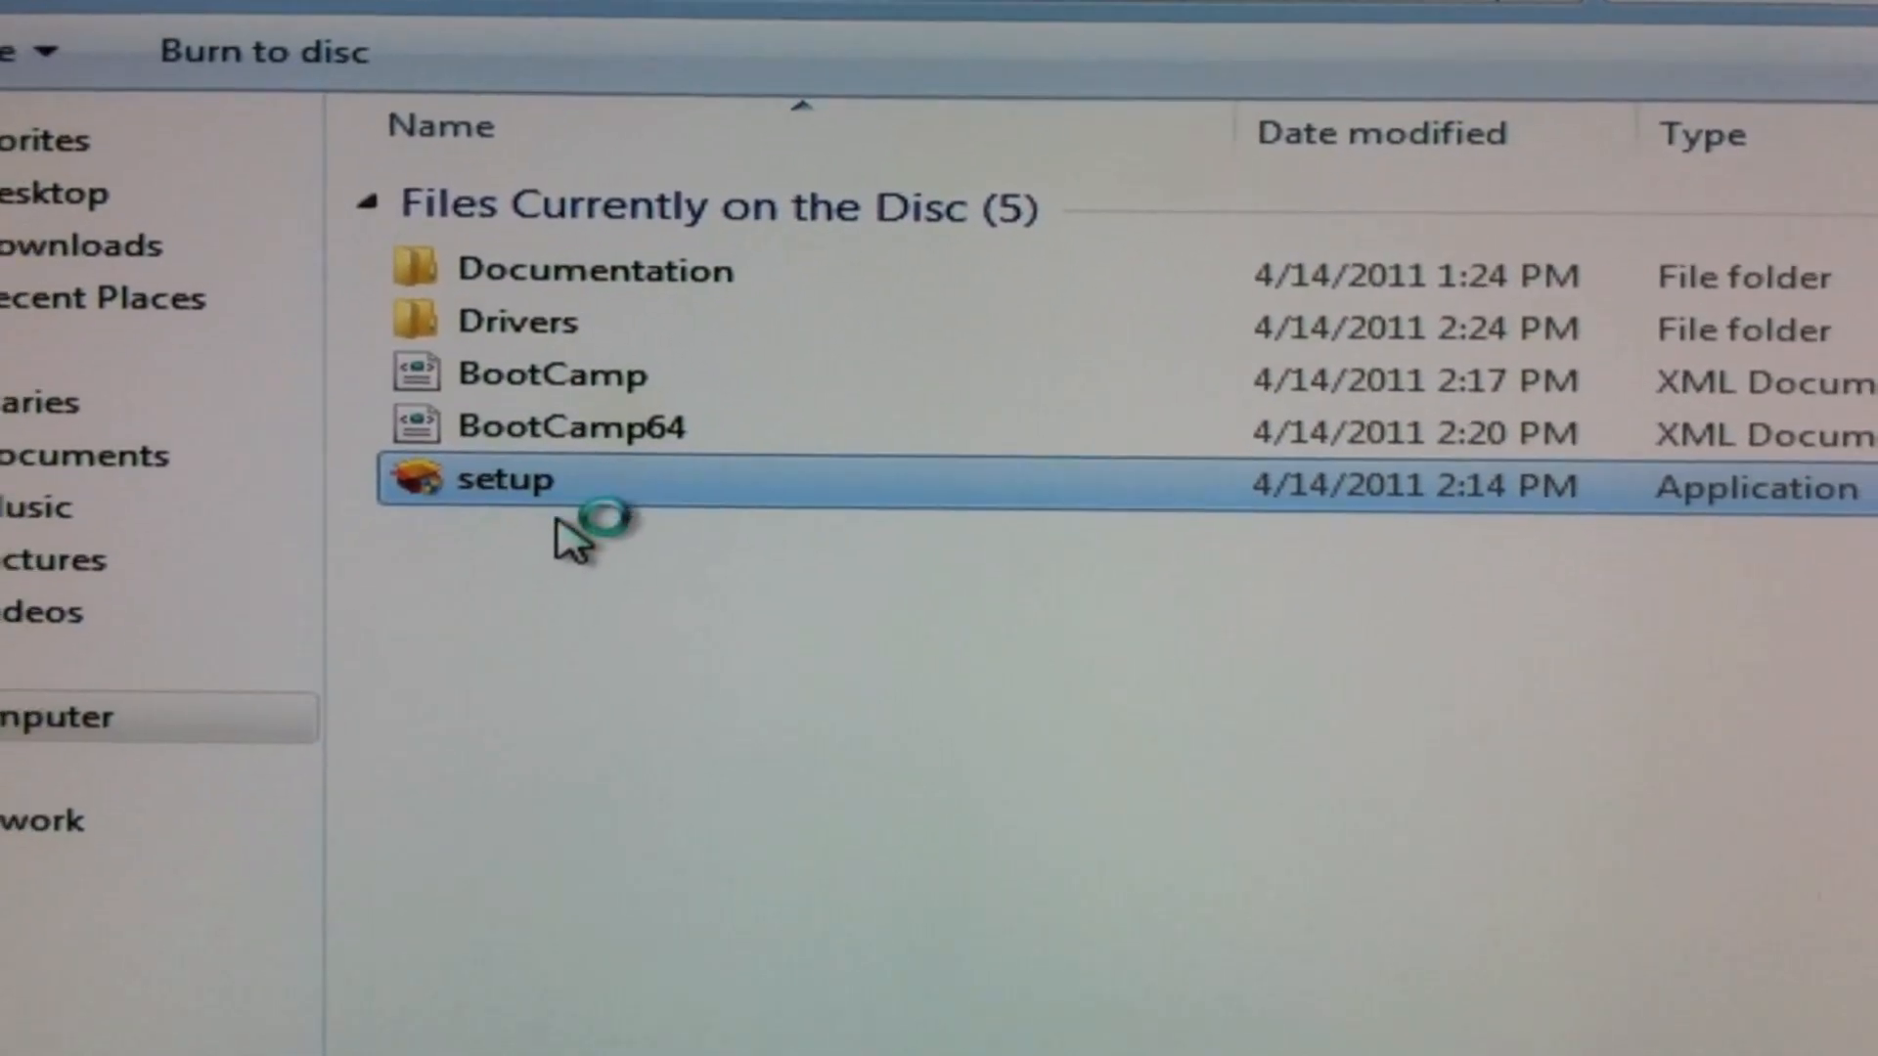
double_click(502, 481)
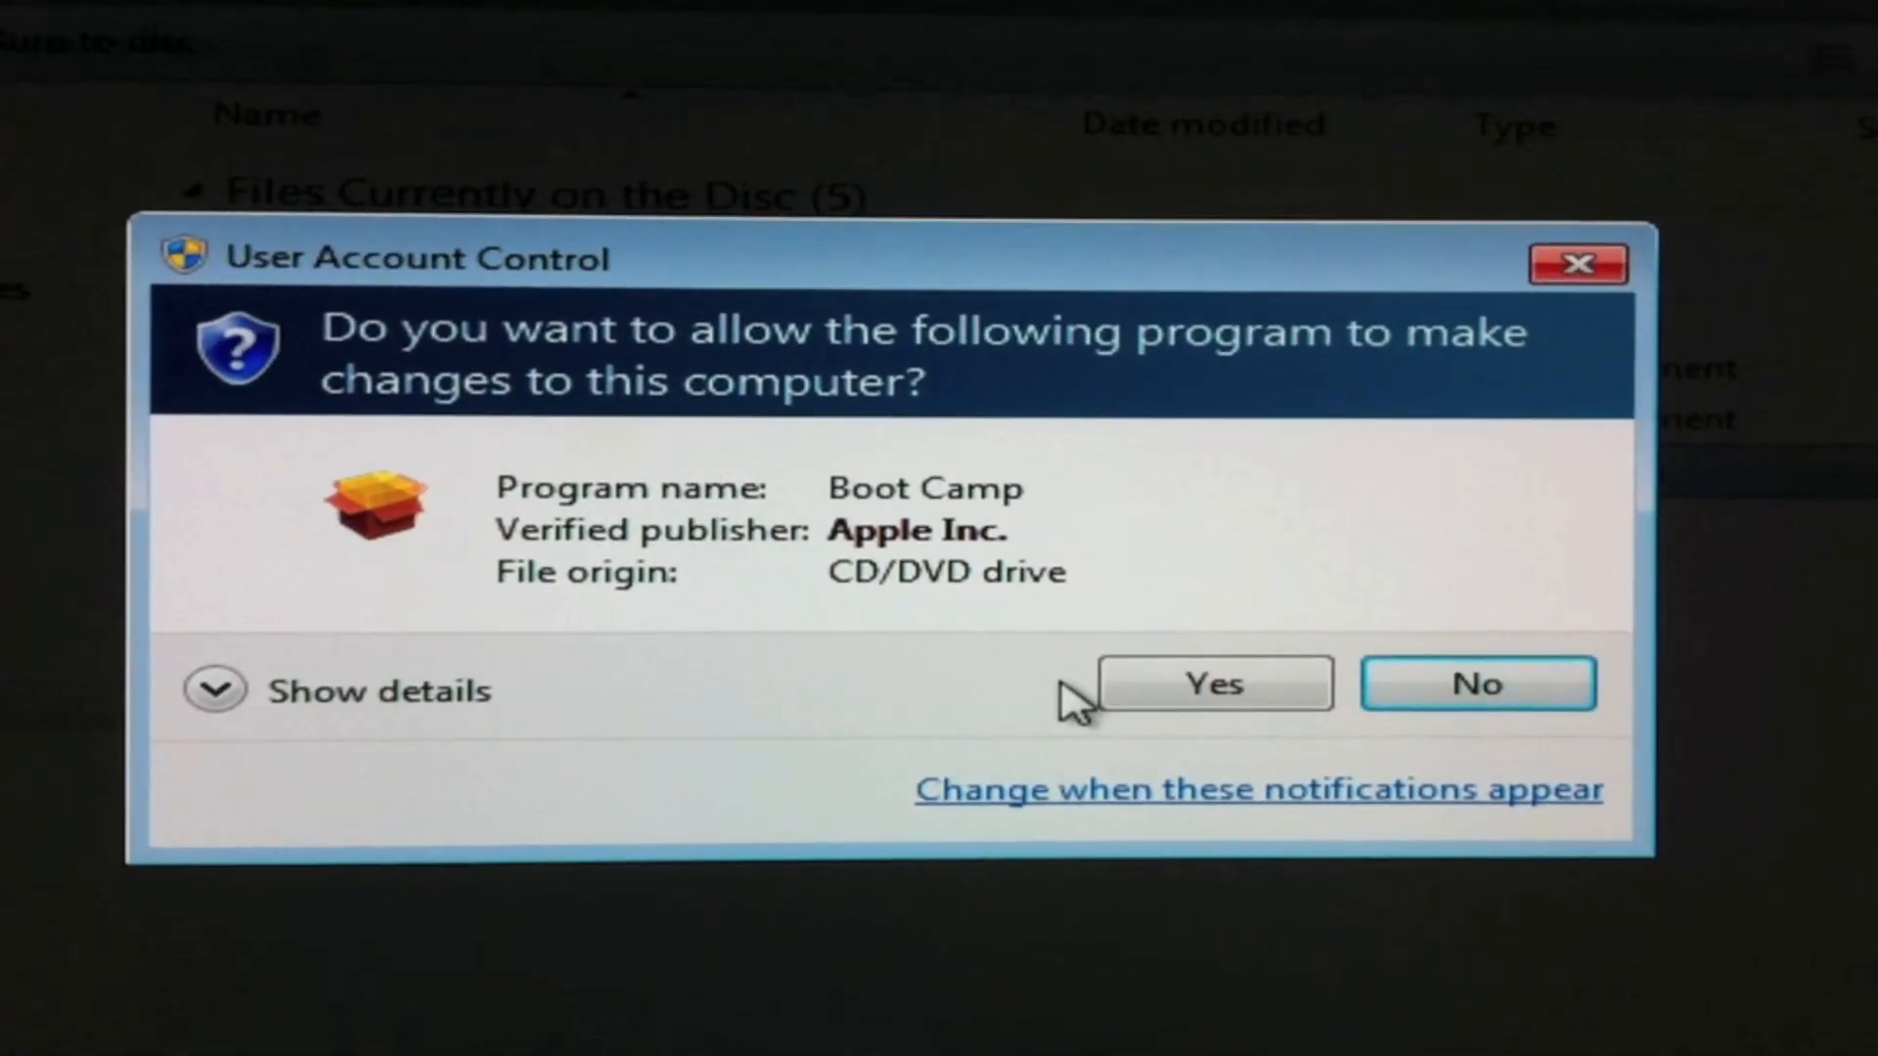
click(1213, 685)
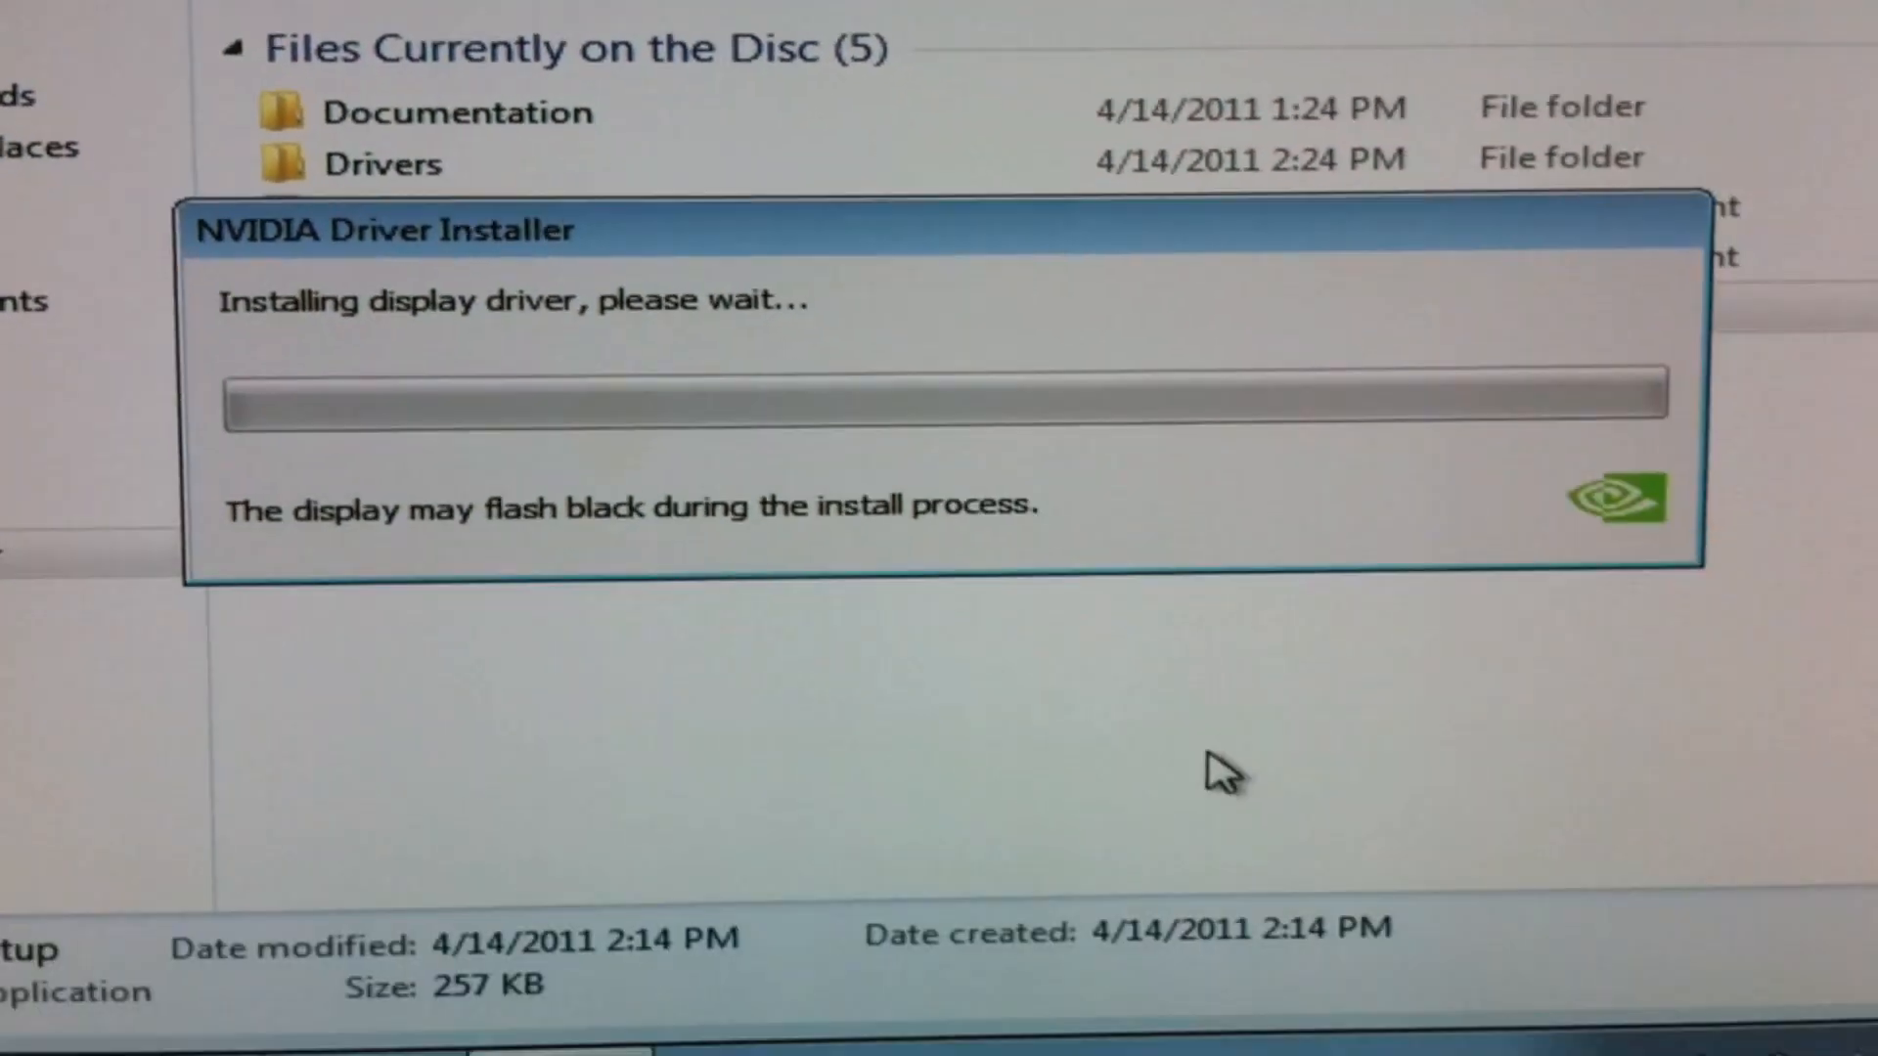